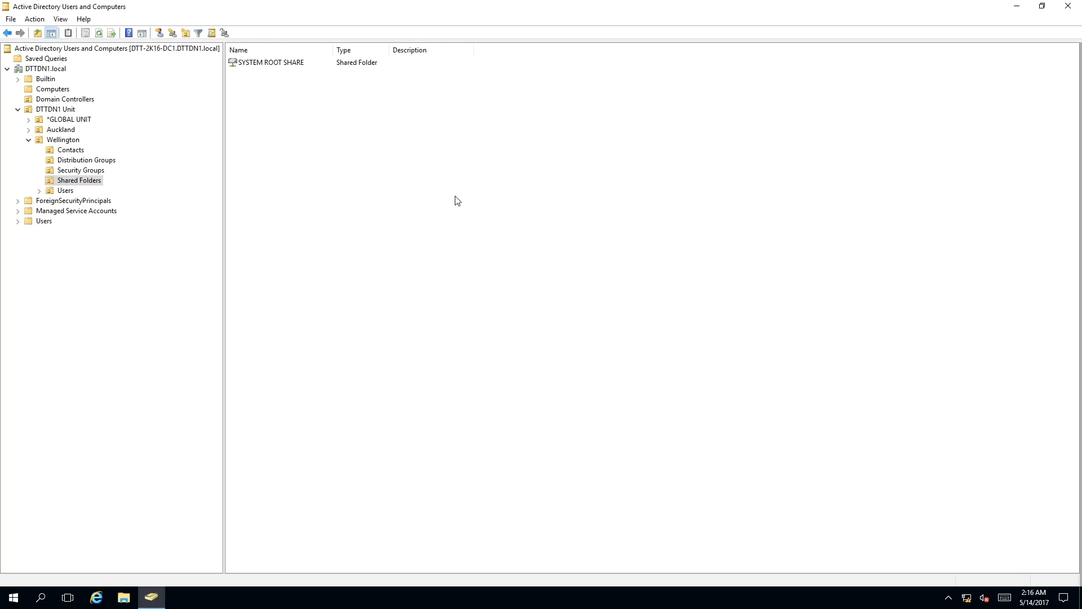
pyautogui.moveTo(79, 179)
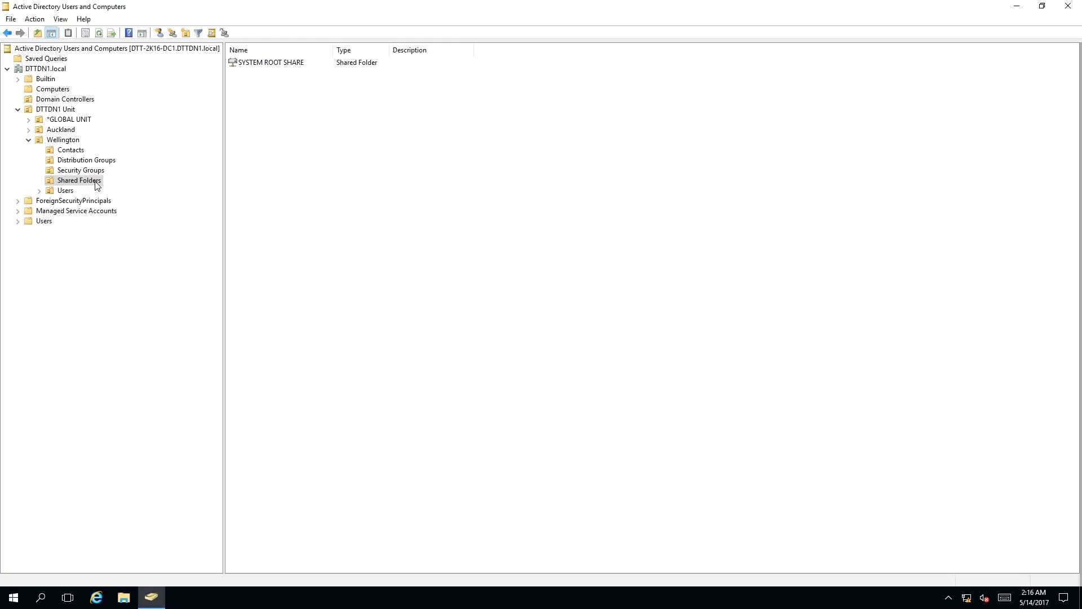
pyautogui.moveTo(96, 144)
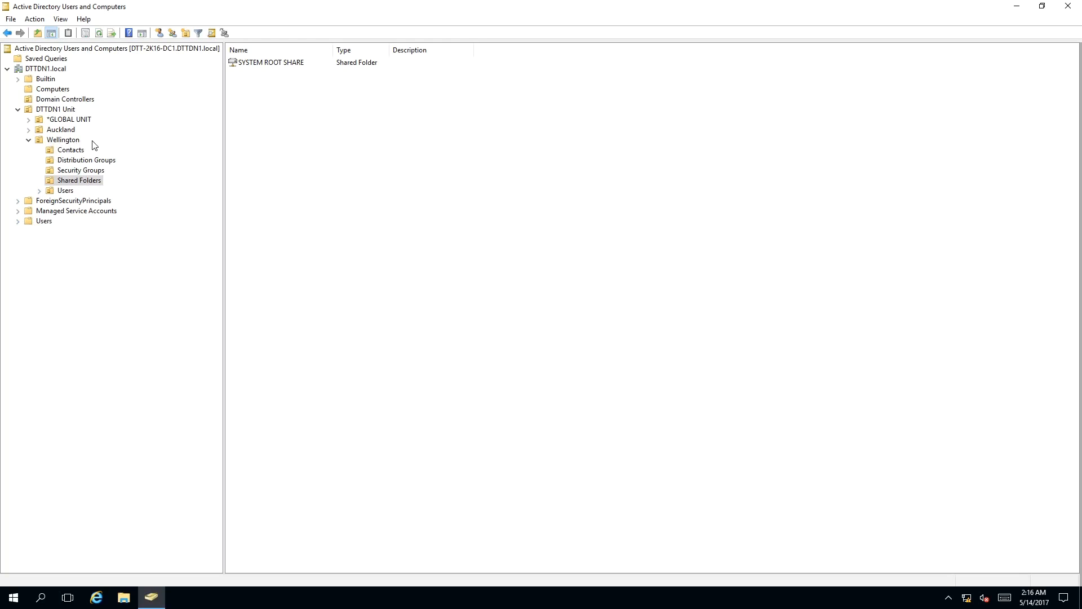
pyautogui.moveTo(329, 147)
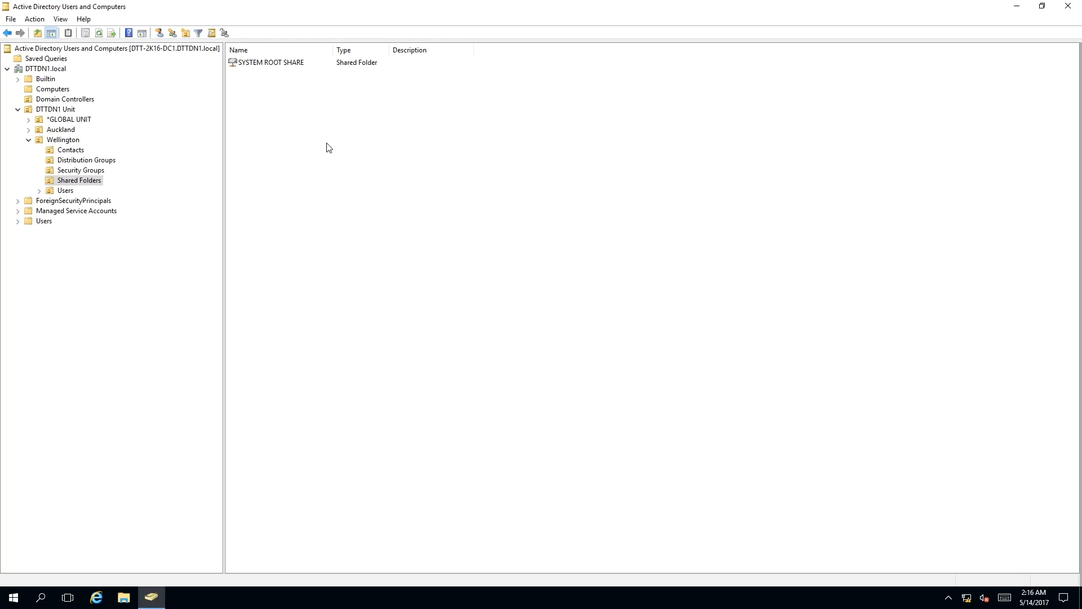
pyautogui.moveTo(278, 79)
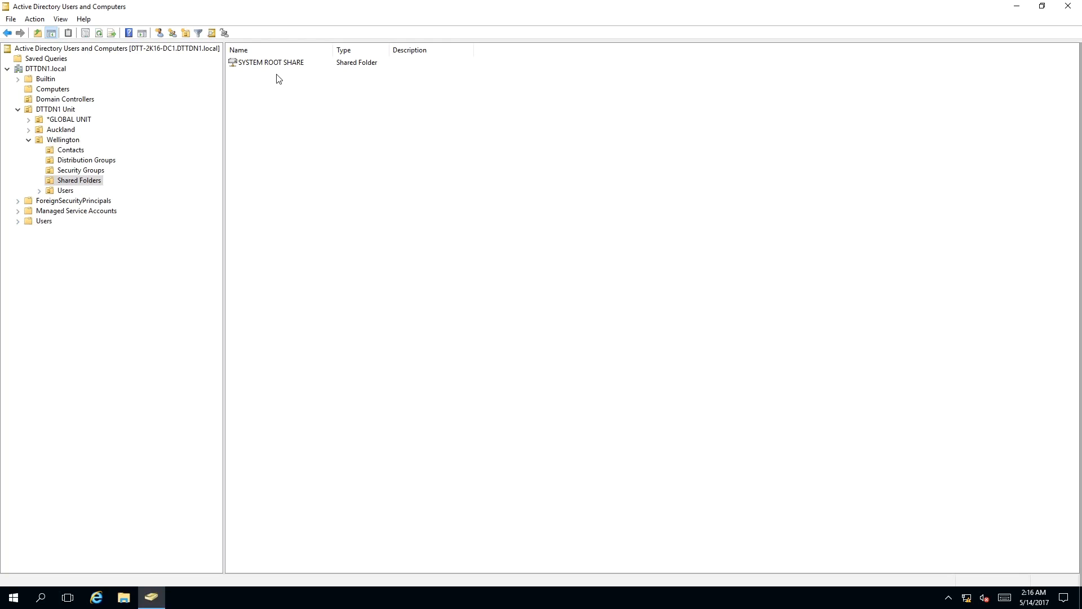
# Step: Select SYSTEM ROOT SHARE in Wellington's Shared Folders and show its context menu
pyautogui.click(271, 63)
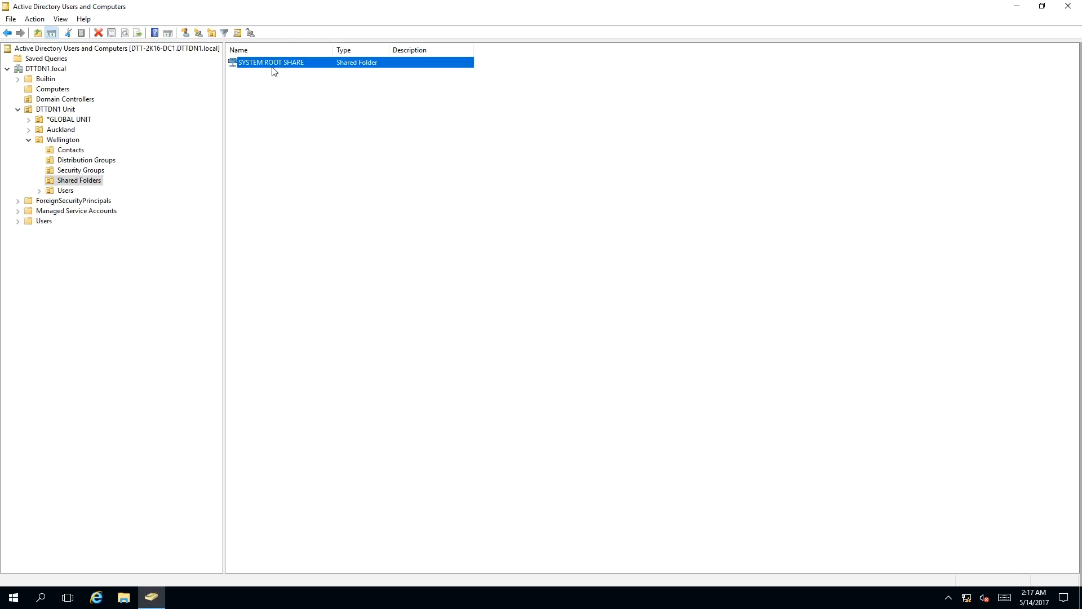
pyautogui.moveTo(485, 79)
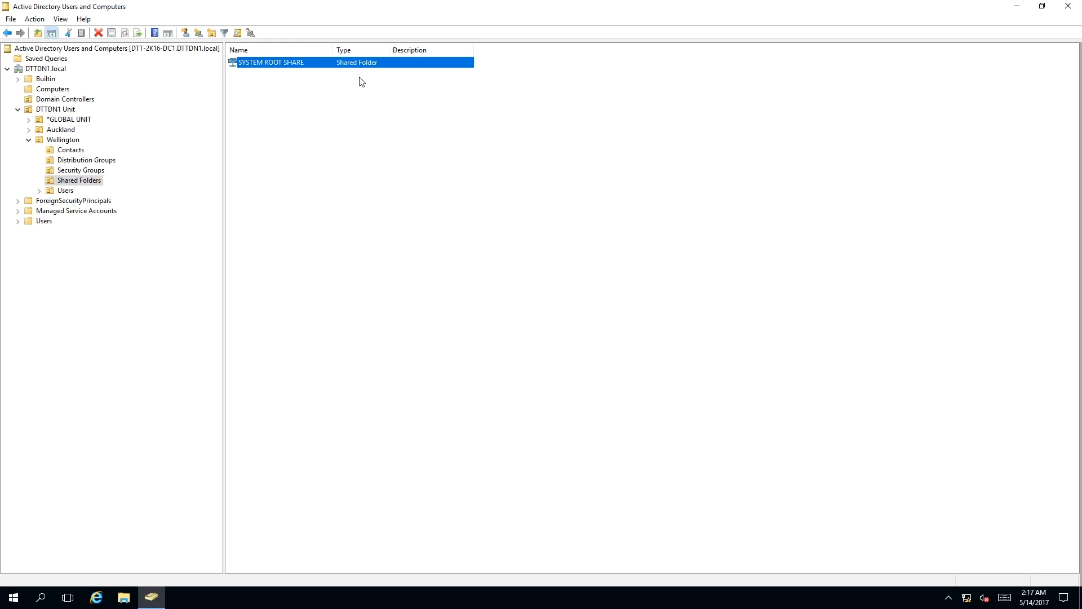
pyautogui.moveTo(101, 31)
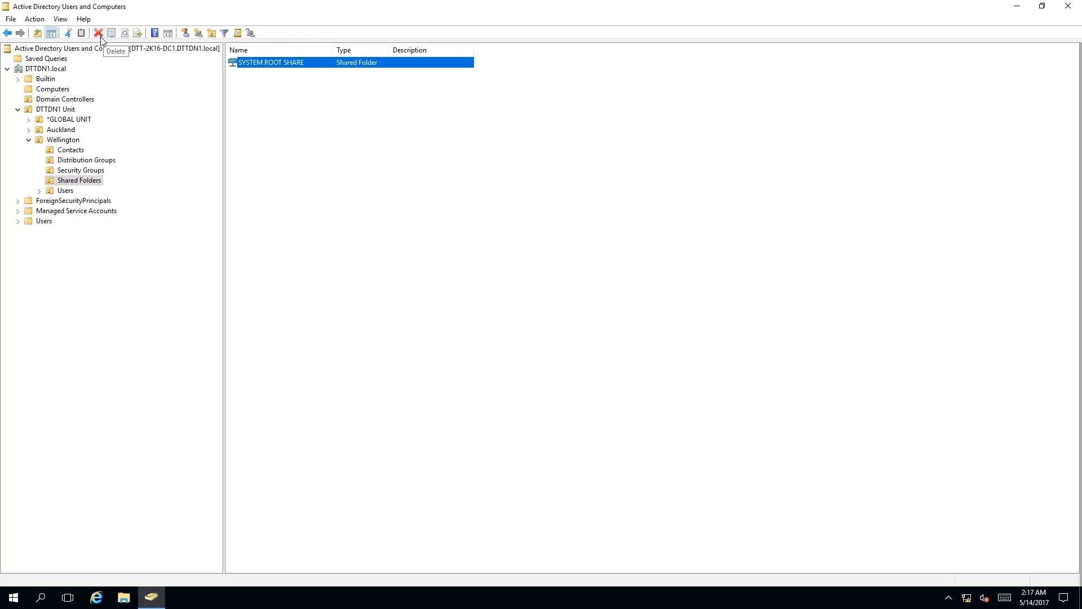
pyautogui.moveTo(89, 35)
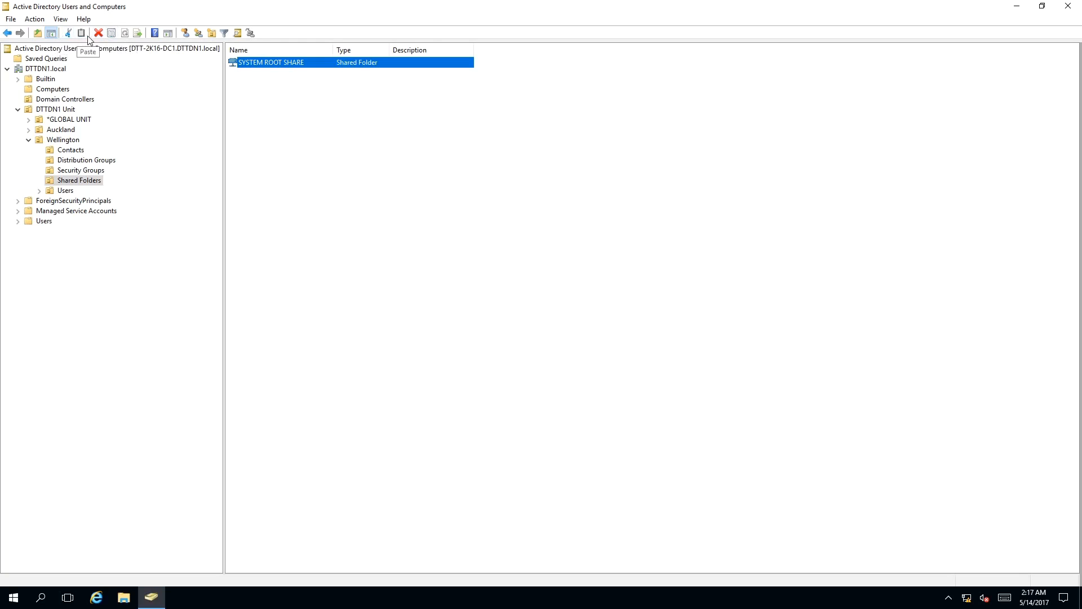
pyautogui.moveTo(106, 35)
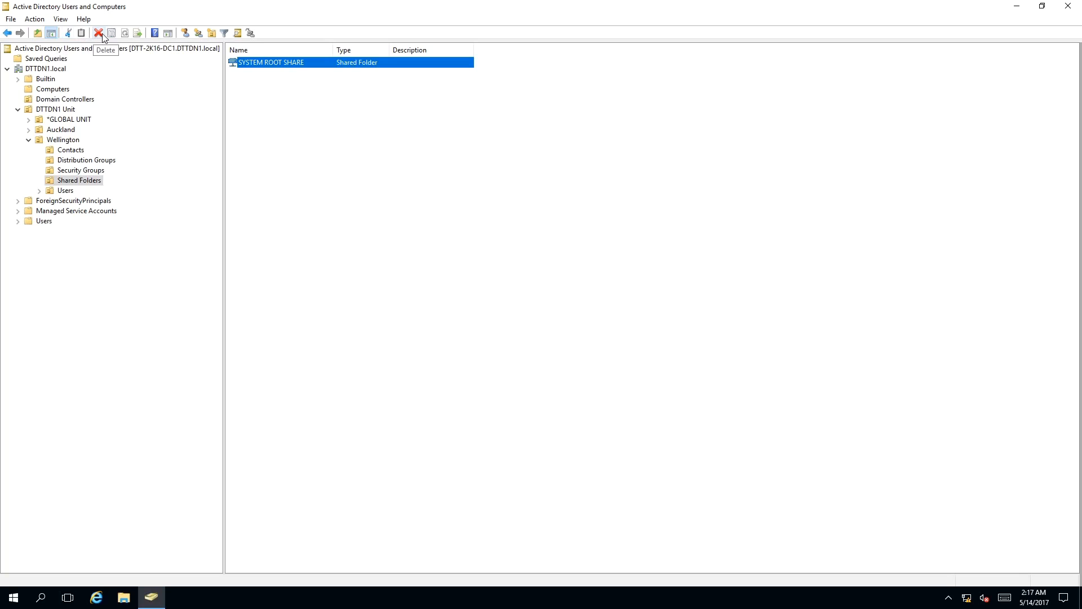
pyautogui.moveTo(104, 36)
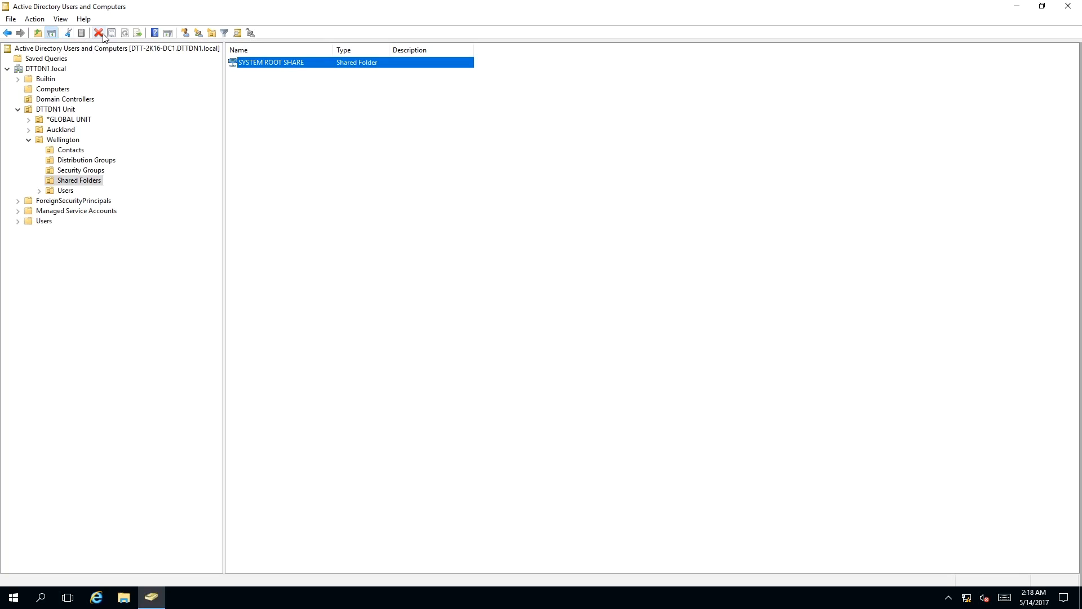
pyautogui.rightClick(266, 62)
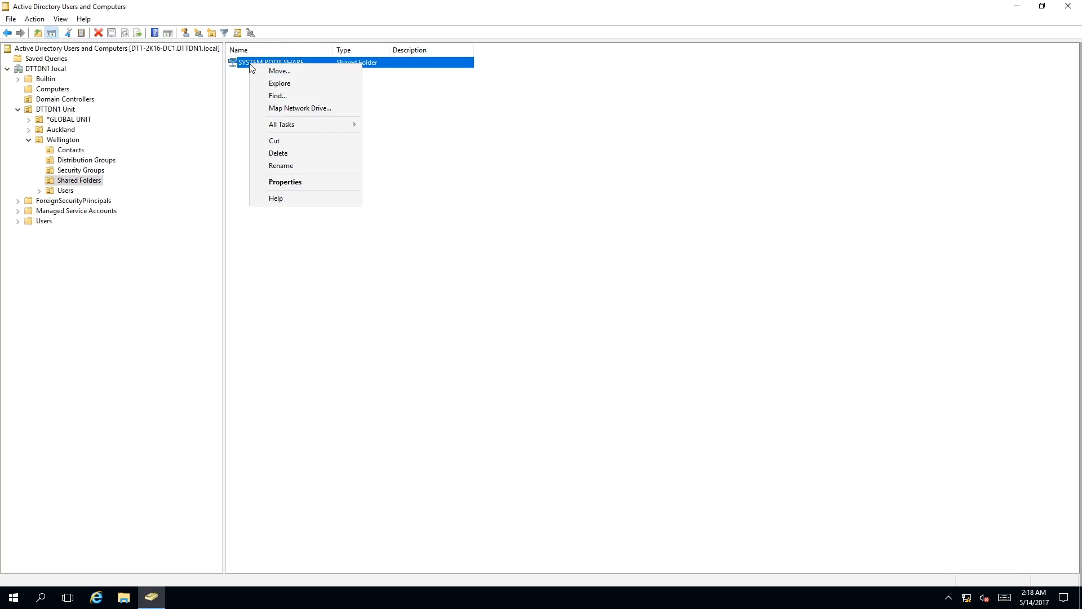
pyautogui.moveTo(279, 71)
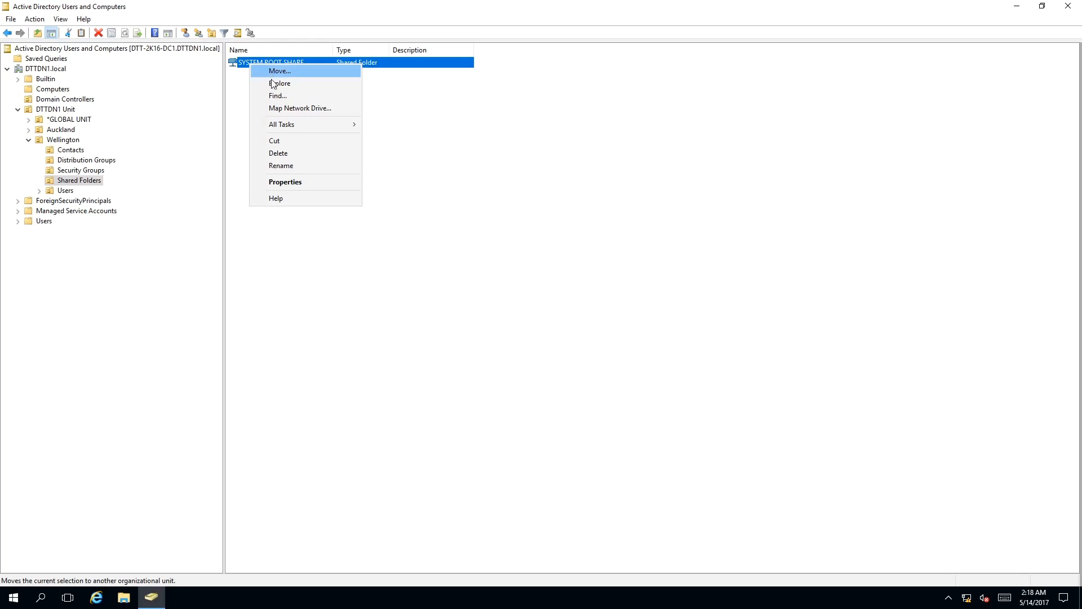
# Step: Choose Delete so the confirmation for removing SYSTEM ROOT SHARE appears
pyautogui.click(277, 153)
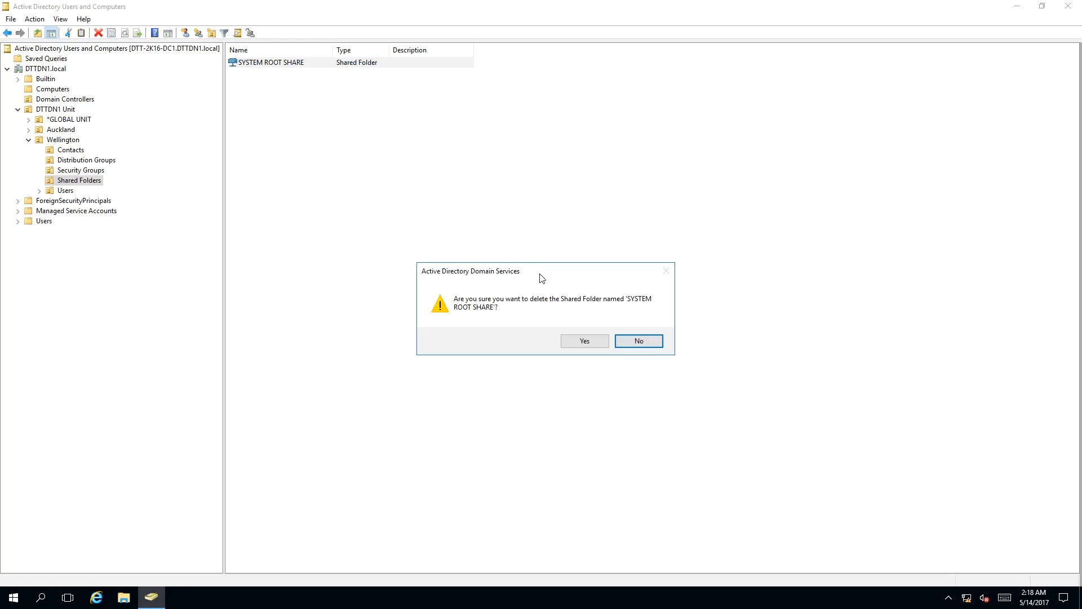
pyautogui.moveTo(497, 277)
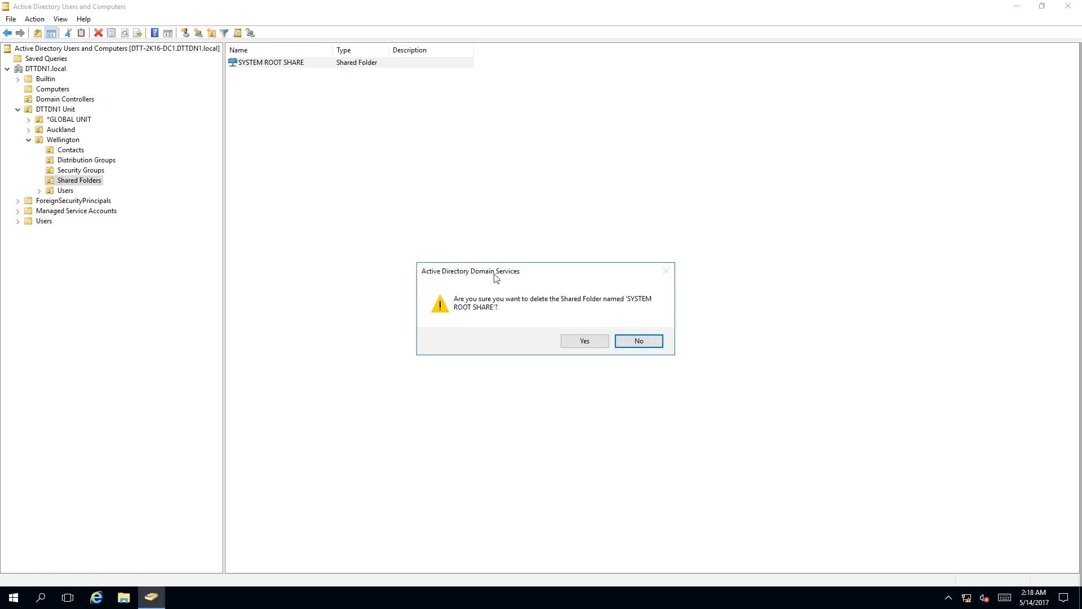
pyautogui.moveTo(509, 281)
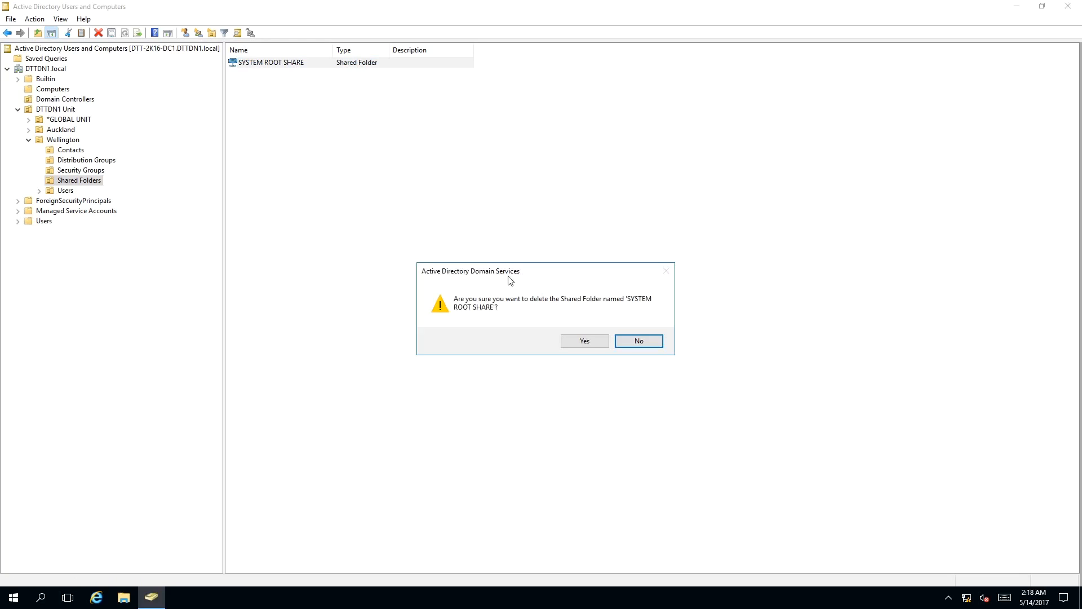
pyautogui.moveTo(470, 307)
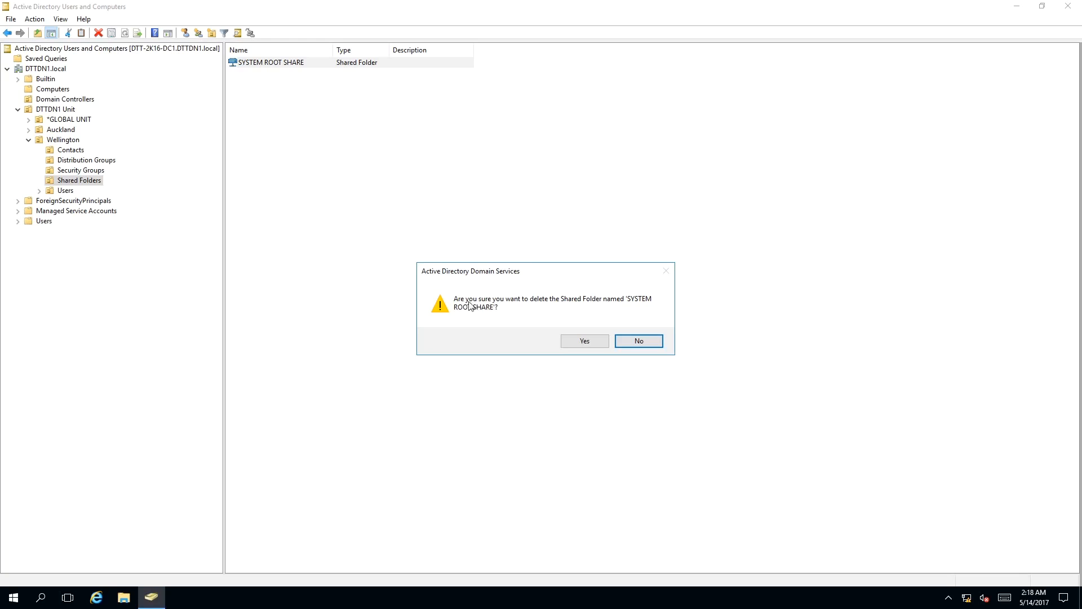
pyautogui.moveTo(563, 306)
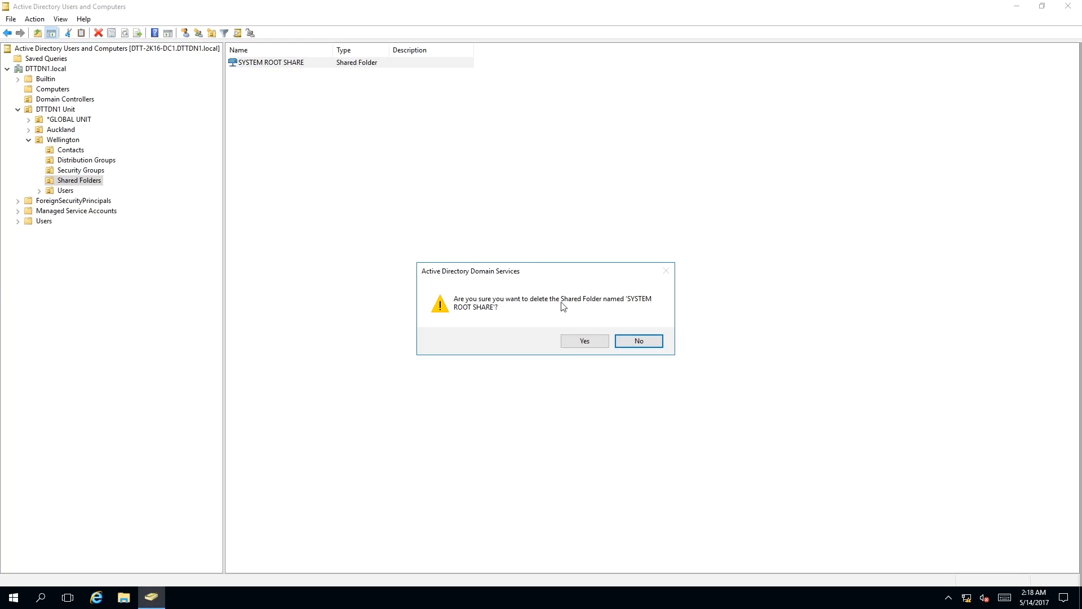
pyautogui.moveTo(538, 329)
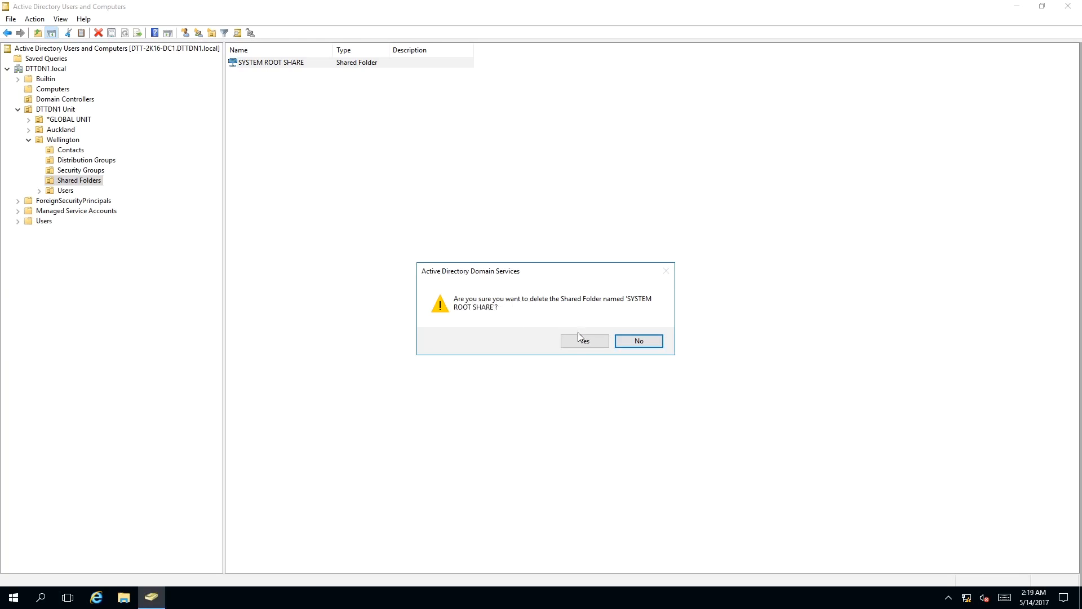
# Step: Confirm with Yes, removing SYSTEM ROOT SHARE and leaving Shared Folders empty
pyautogui.click(584, 341)
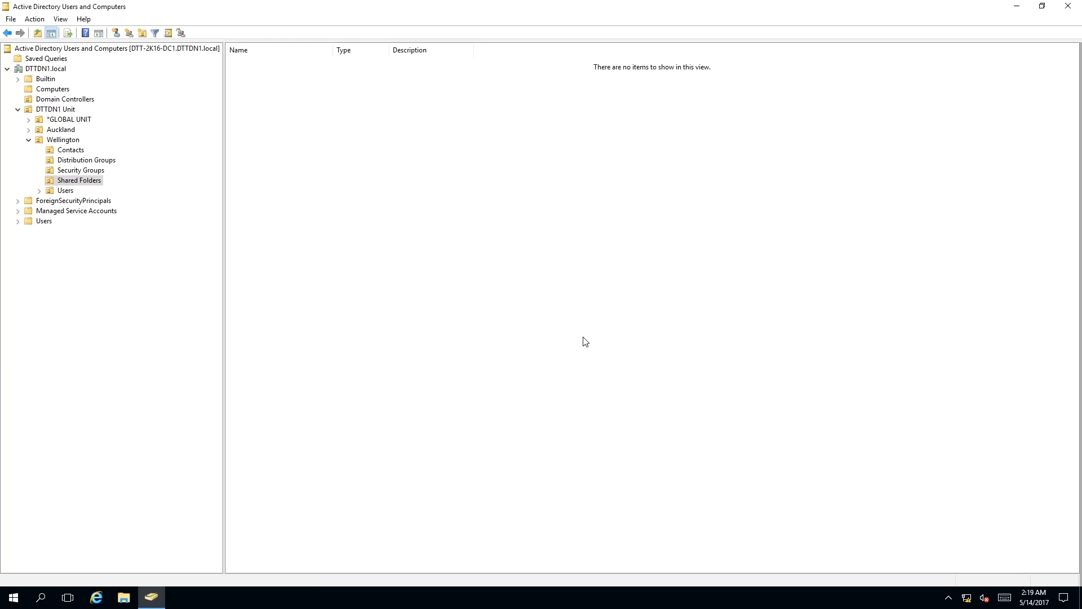
pyautogui.moveTo(590, 277)
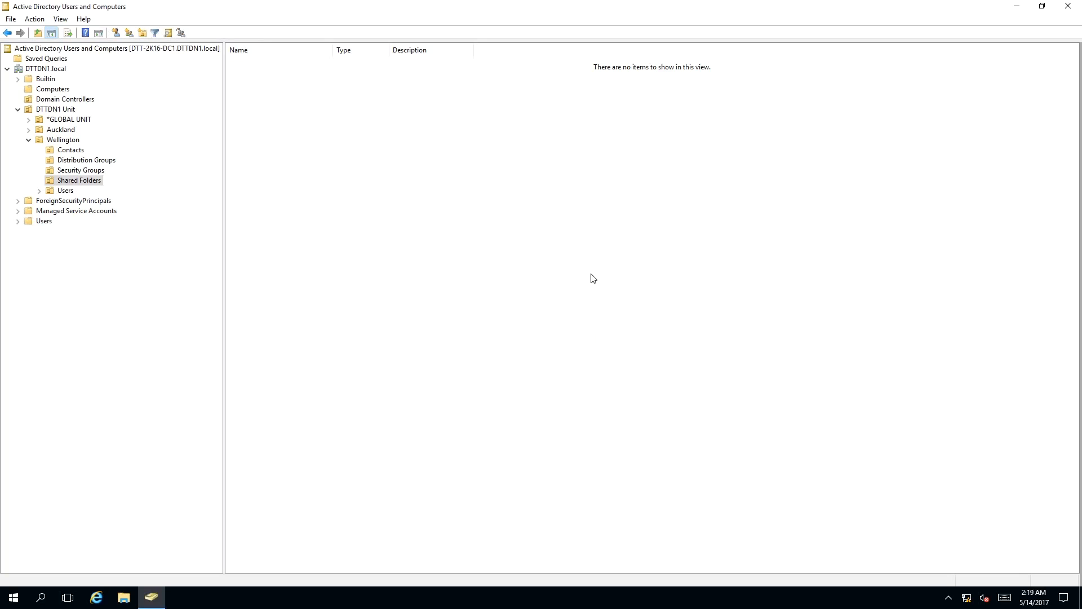
pyautogui.moveTo(868, 4)
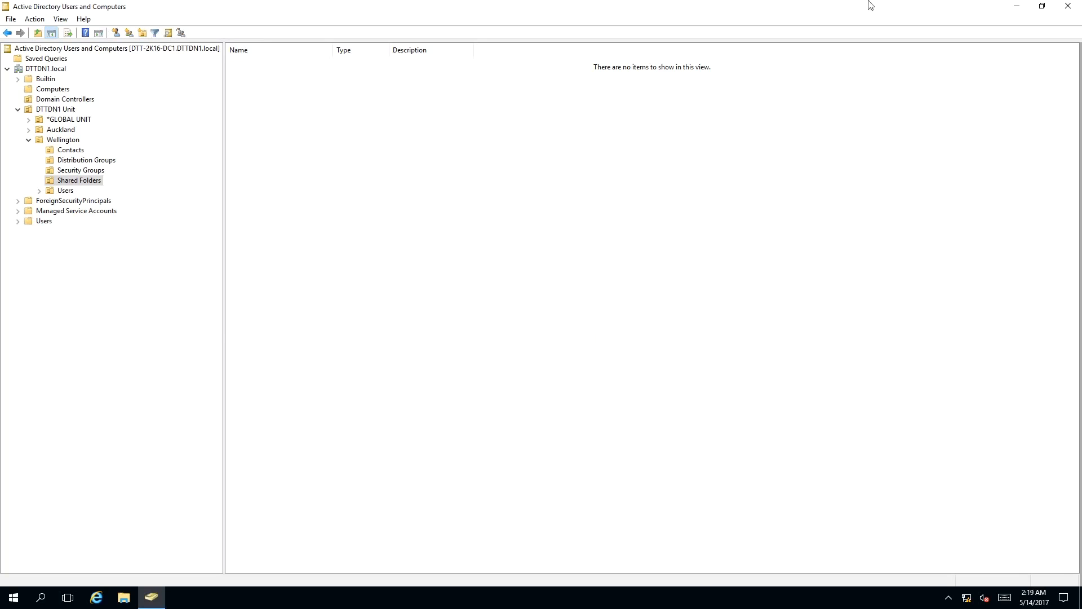